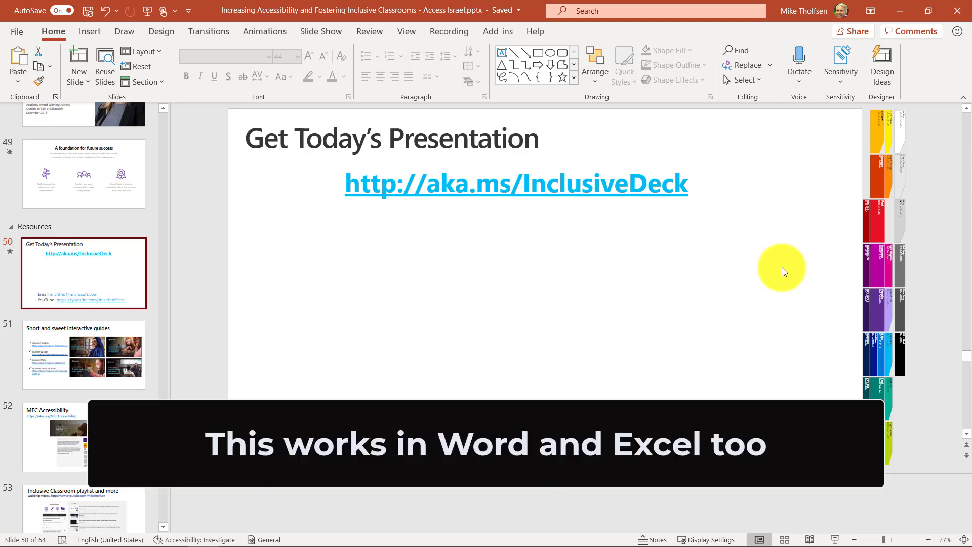
mouse_move(545, 118)
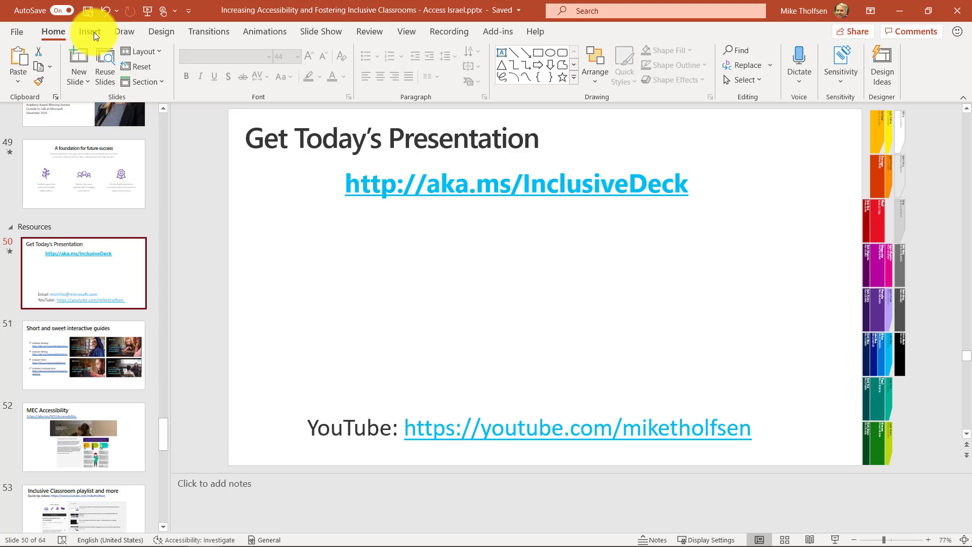
Switch the ribbon to the Insert commands for slide 50
click(89, 31)
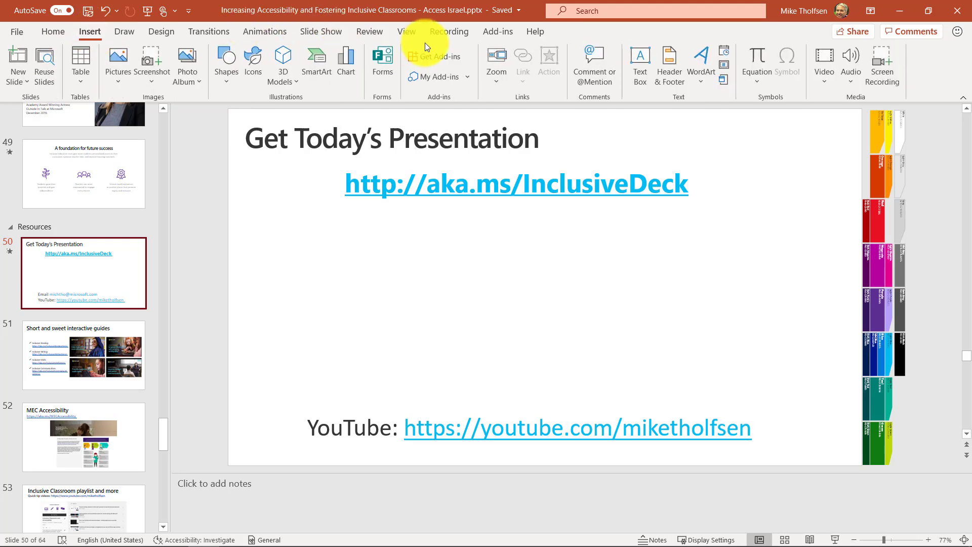
Search the add-in store for 'qr' and add the QR4Office add-in
click(439, 56)
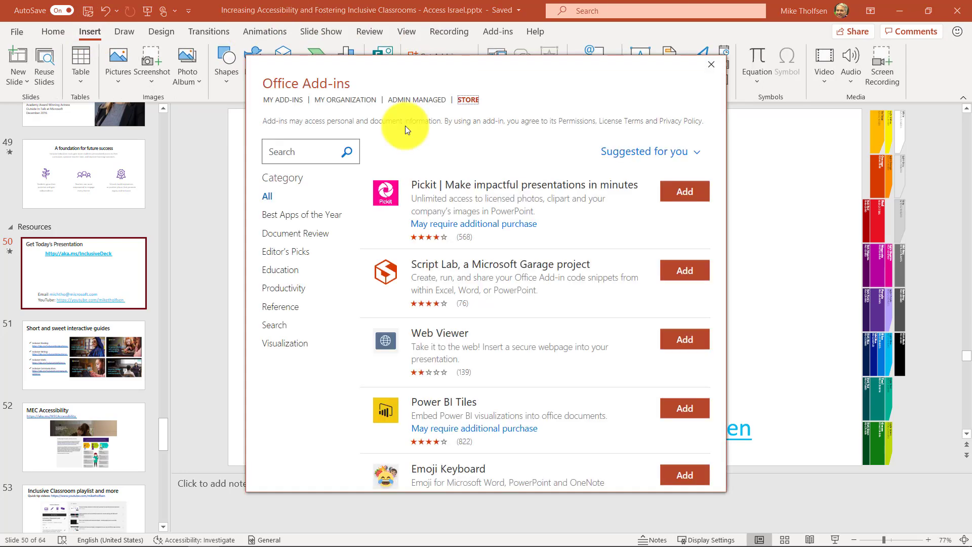
mouse_move(315, 154)
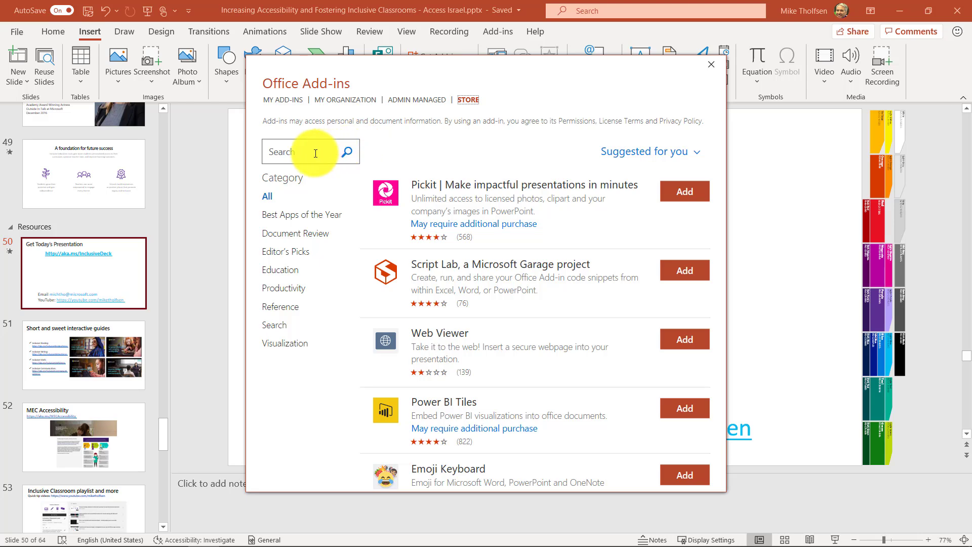
text(q)
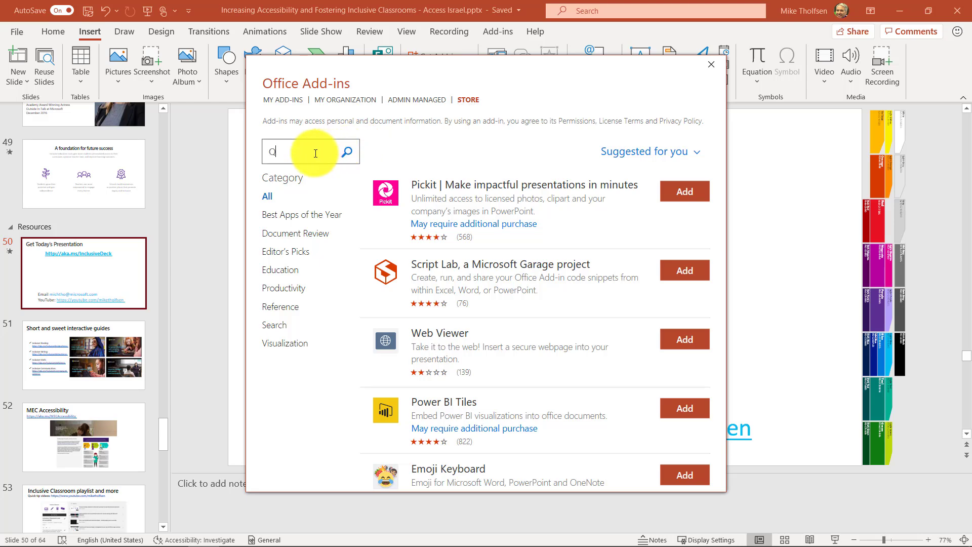
text(r)
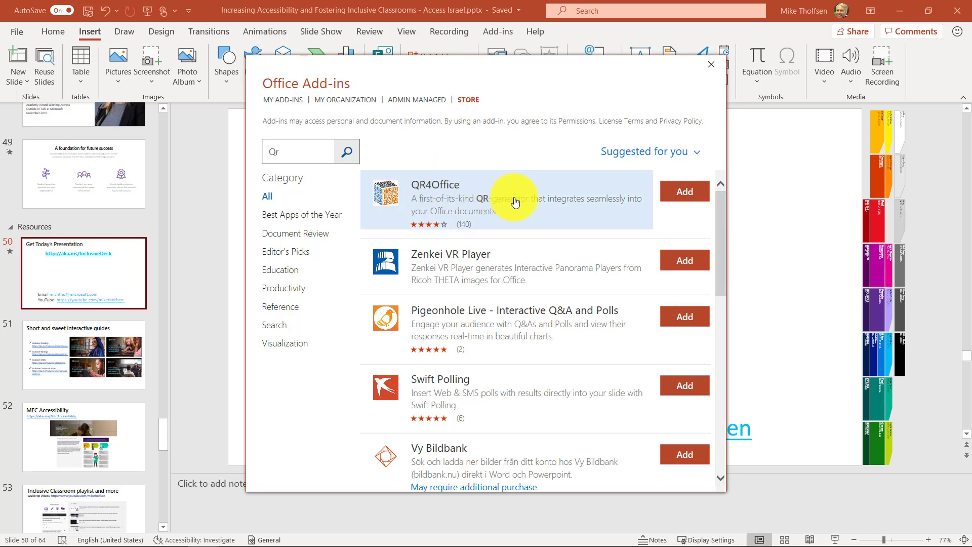
mouse_move(305, 157)
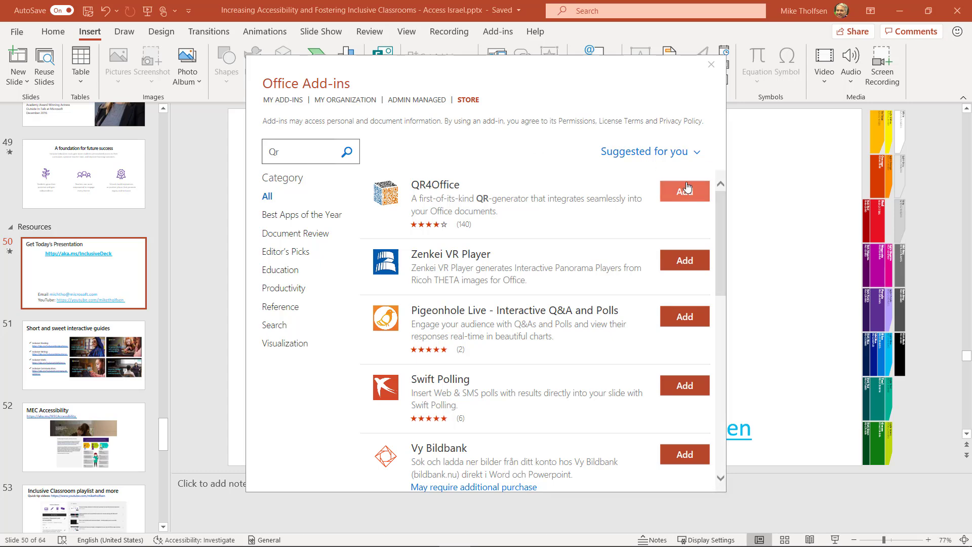
click(683, 191)
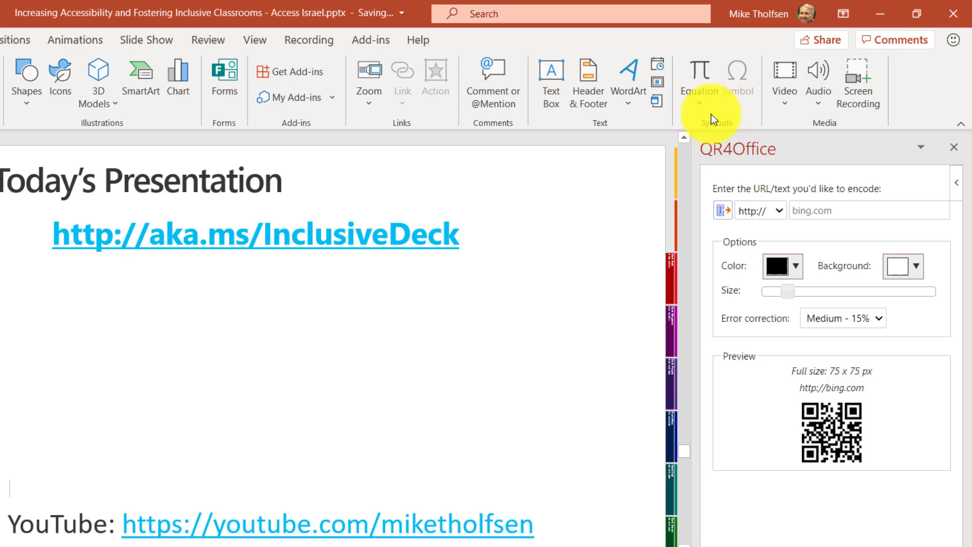
mouse_move(788, 220)
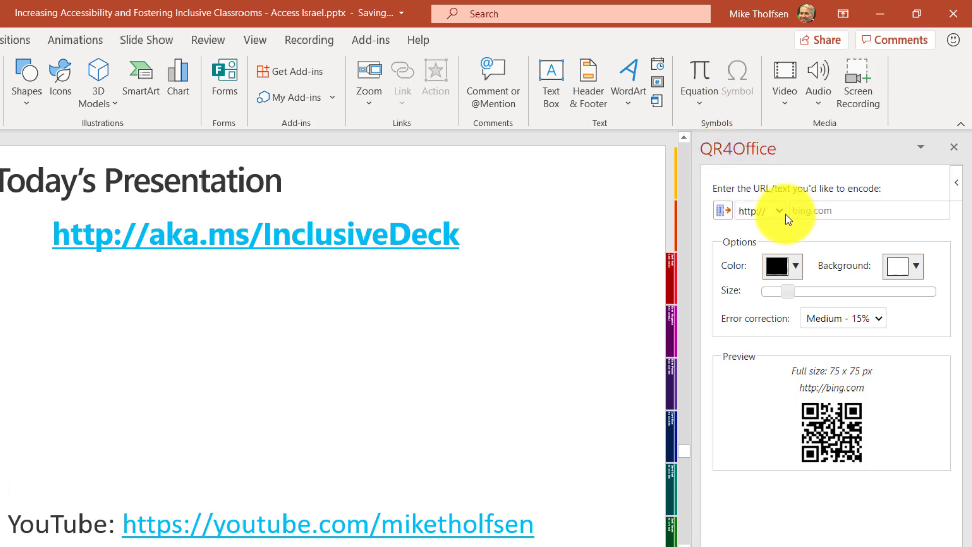
click(778, 211)
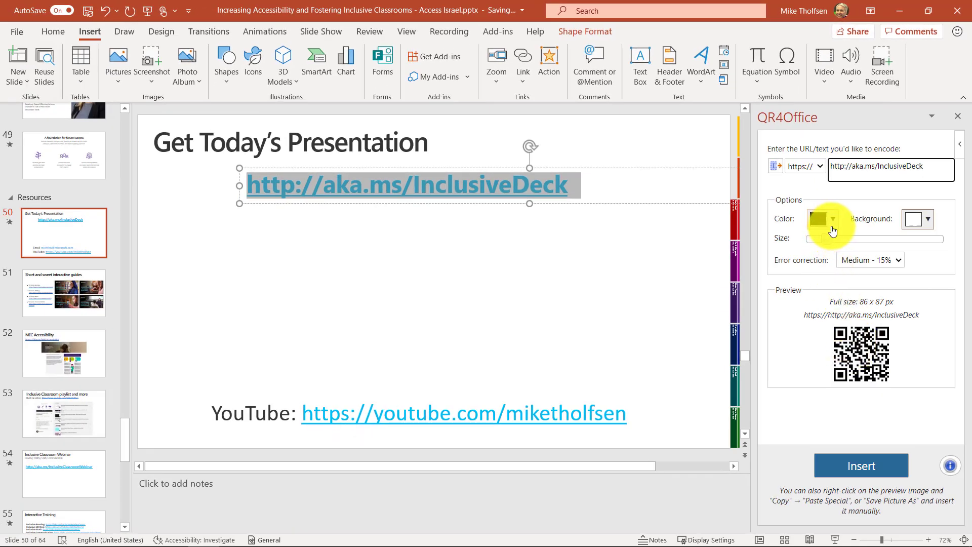
click(818, 218)
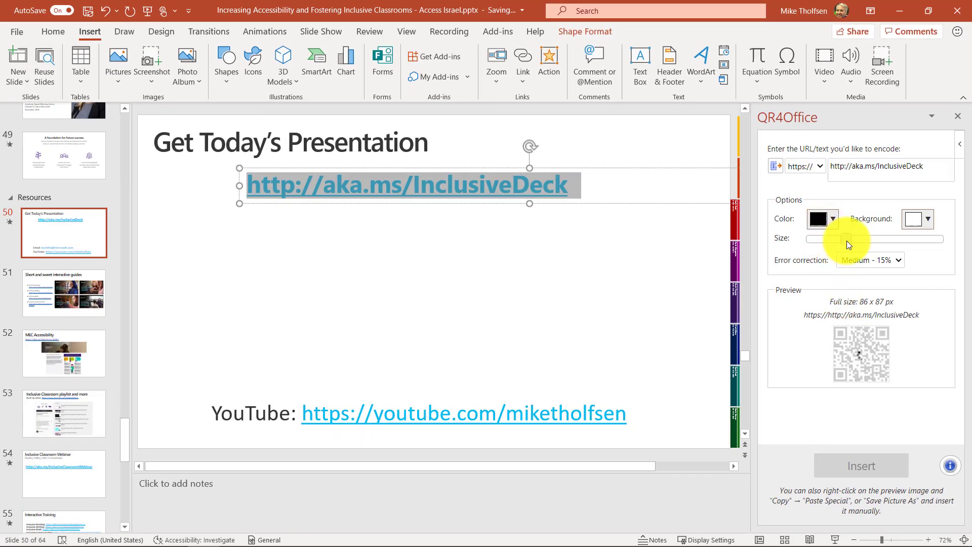
click(833, 219)
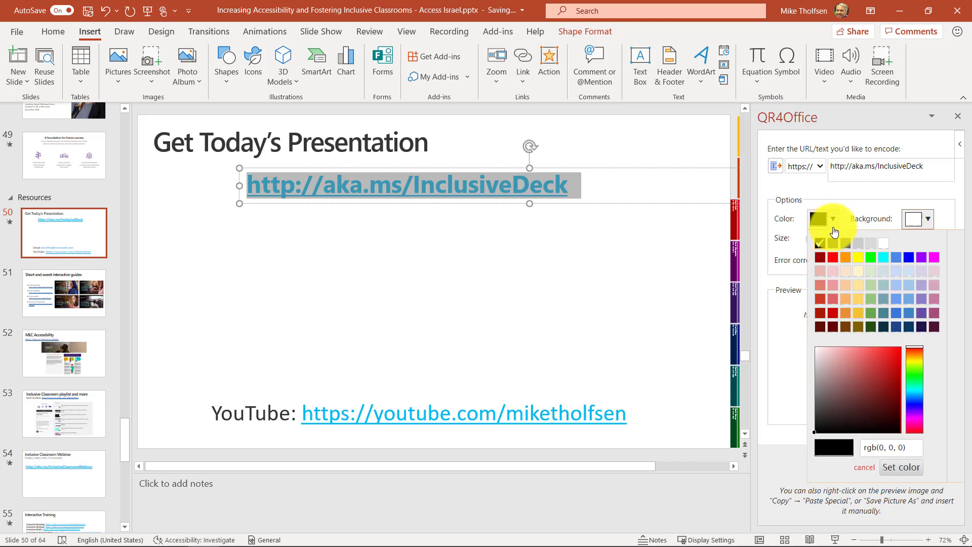
click(821, 256)
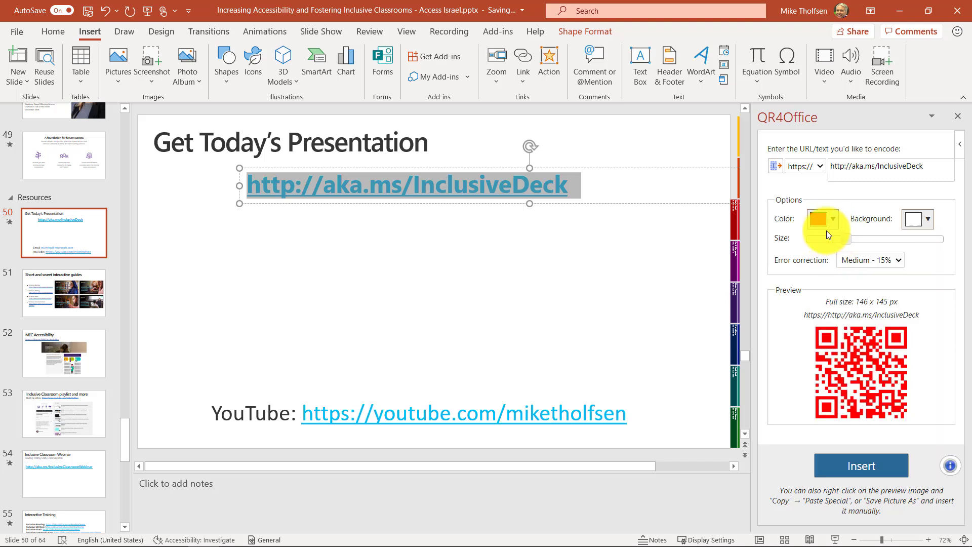
click(834, 218)
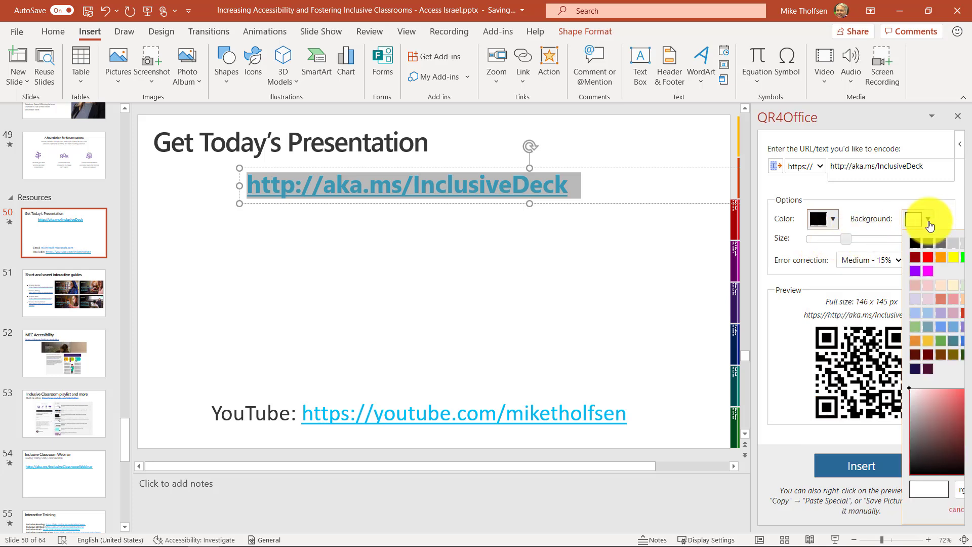
click(928, 219)
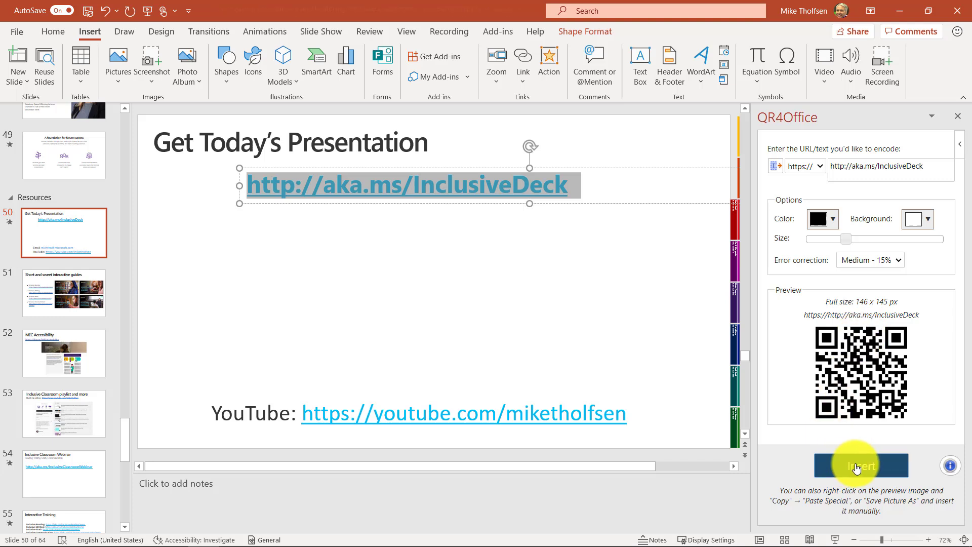
Insert the InclusiveDeck QR code onto slide 50 below the link
click(861, 466)
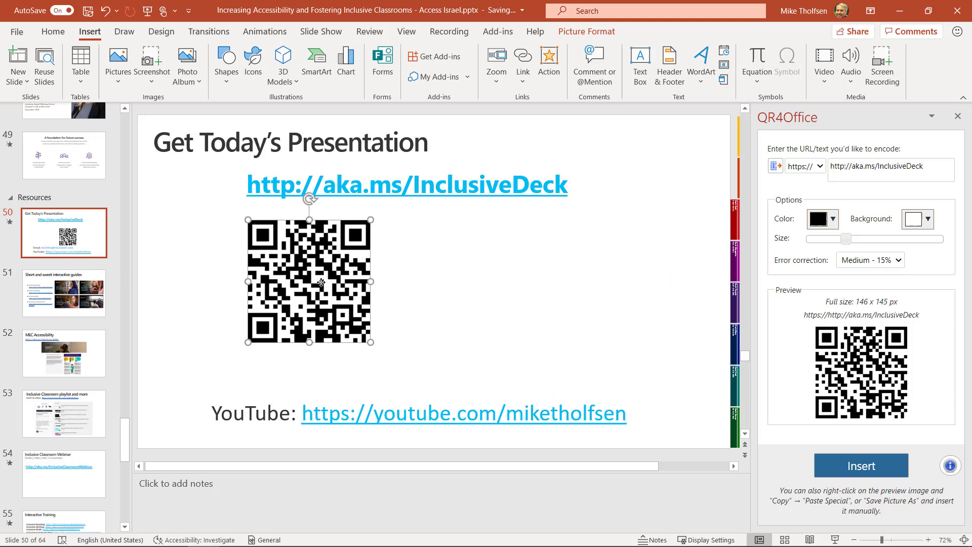
click(371, 360)
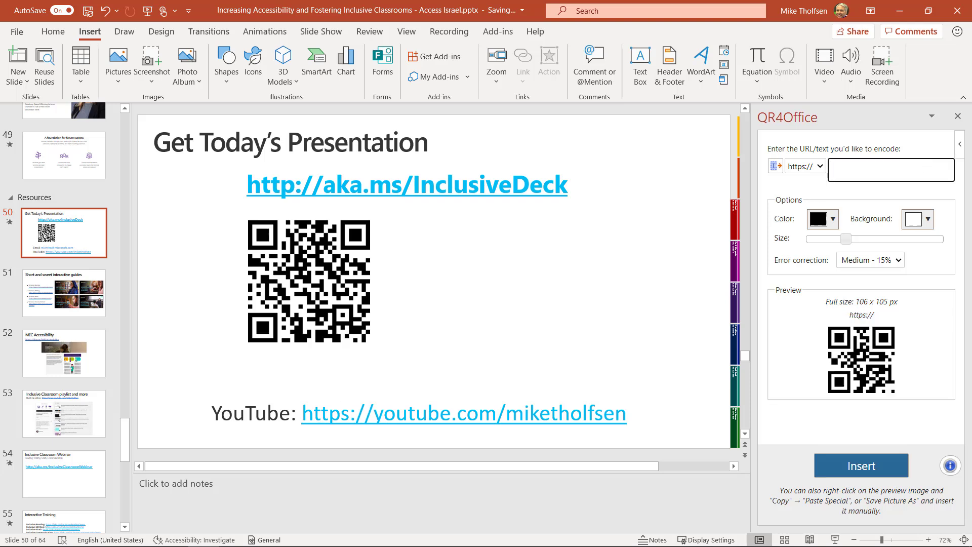
Insert a QR code for the YouTube link beside the first and close the QR4Office pane
click(463, 413)
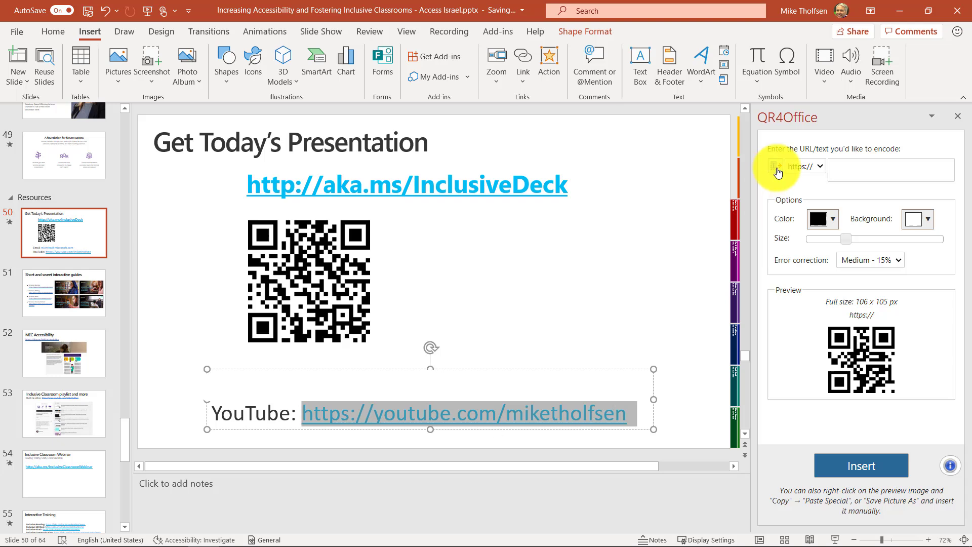
mouse_move(777, 166)
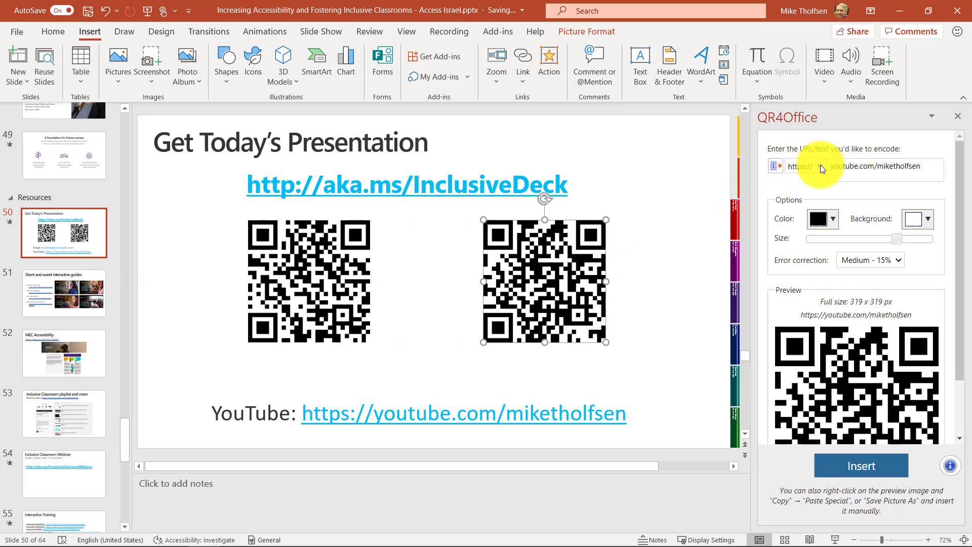
click(805, 165)
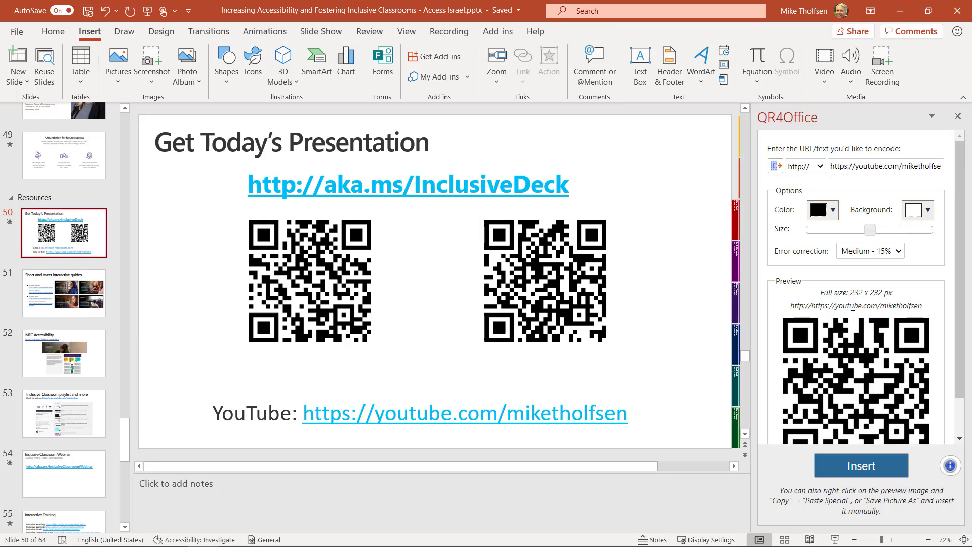
click(957, 117)
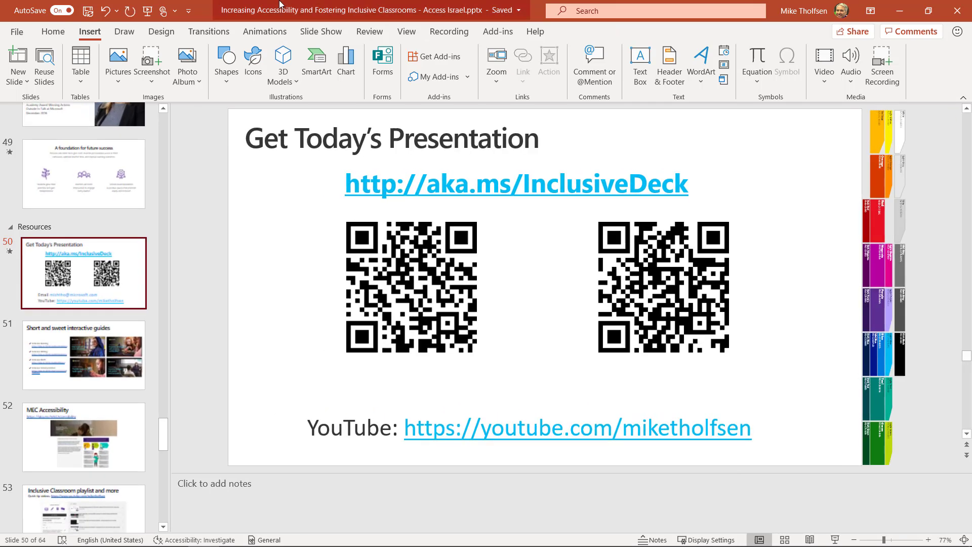
click(321, 31)
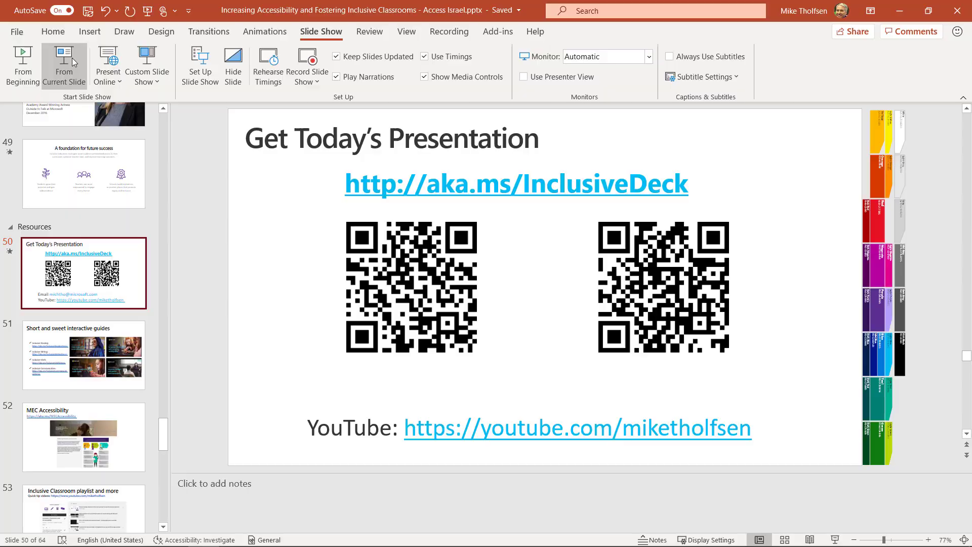